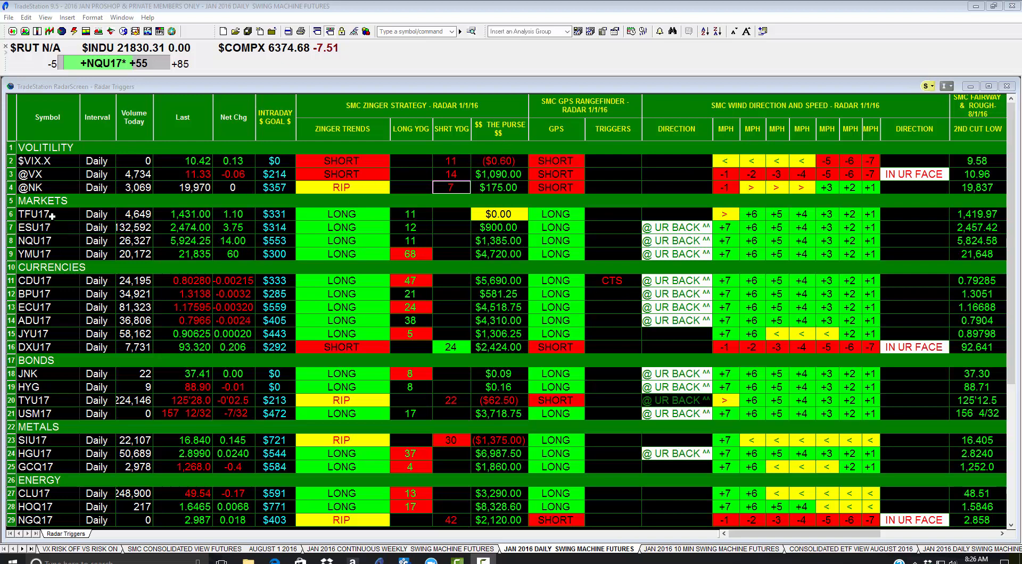
mouse_move(36, 254)
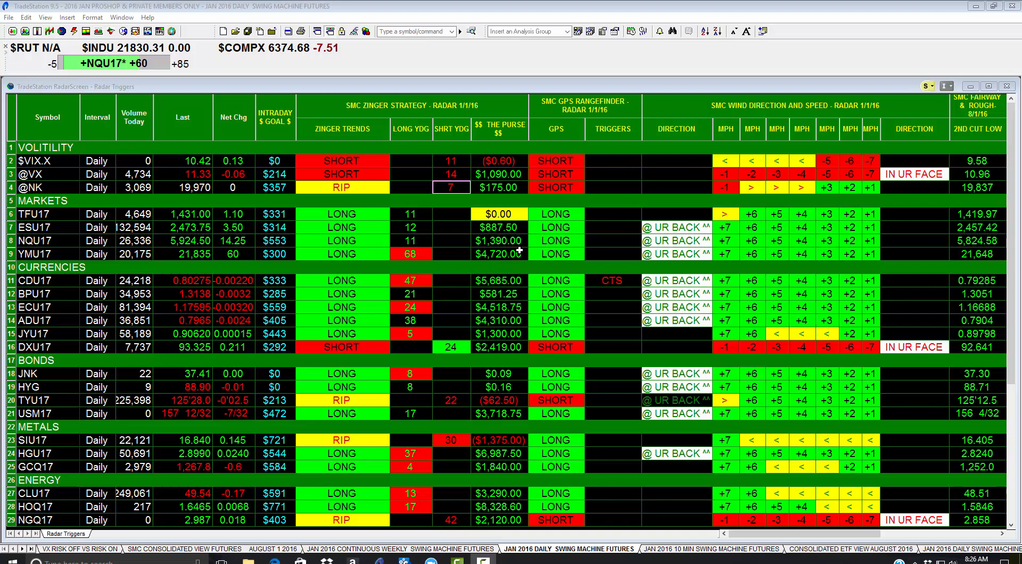
mouse_move(267, 131)
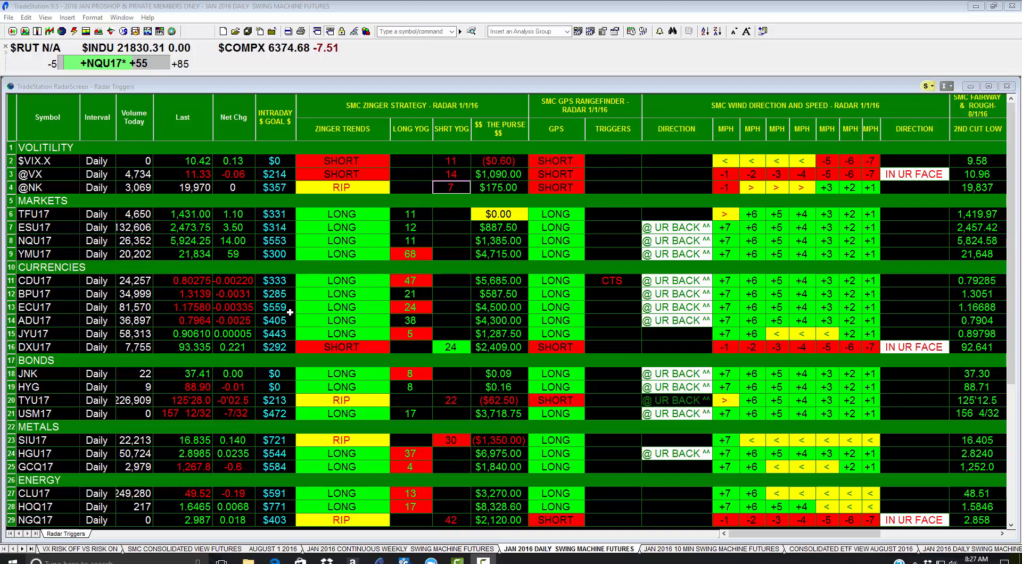
mouse_move(28, 387)
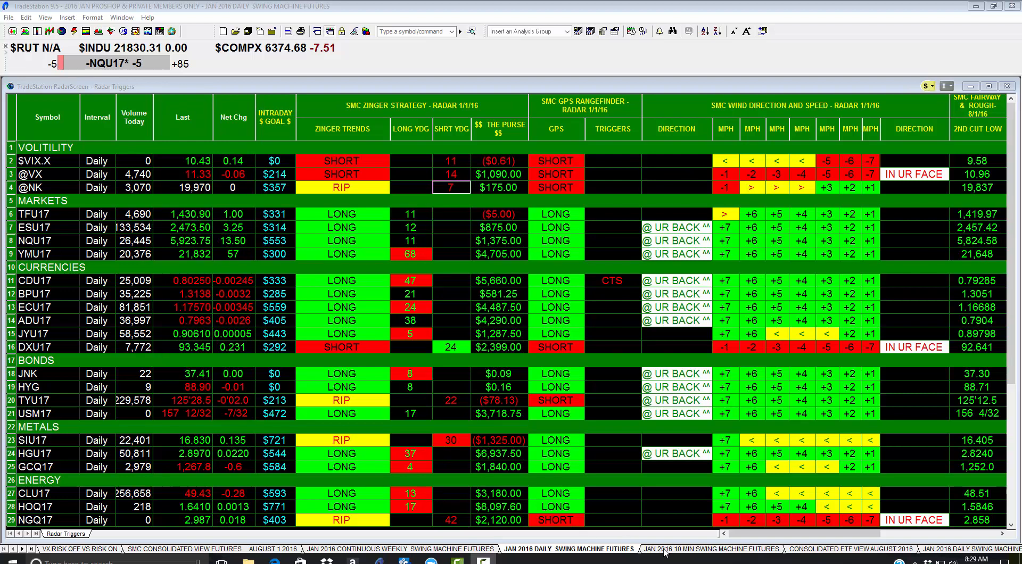
- Compare the daily and 10-minute swing machine futures radars, finishing on the 10 MIN workspace
click(712, 549)
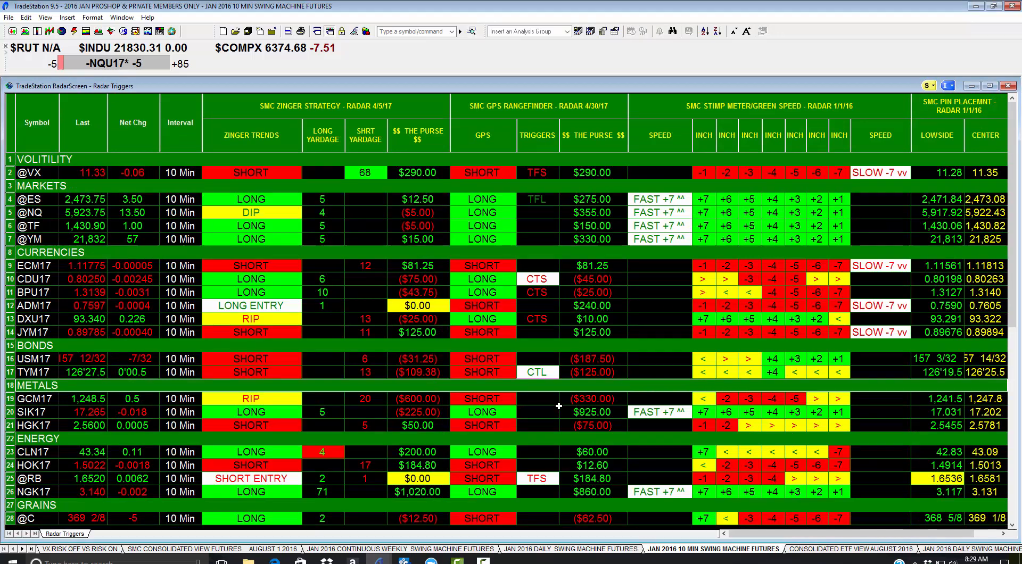
mouse_move(463, 214)
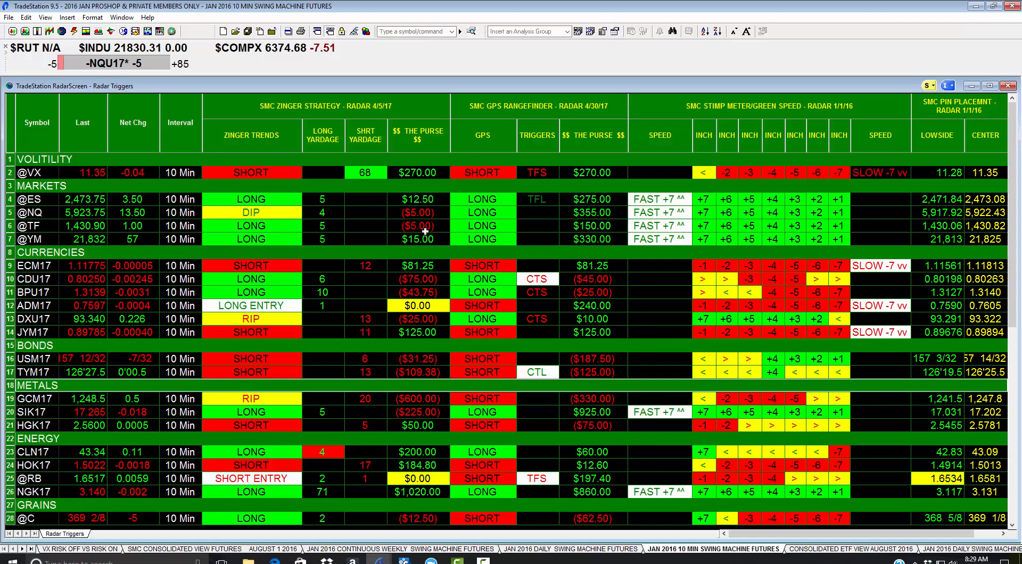
mouse_move(443, 227)
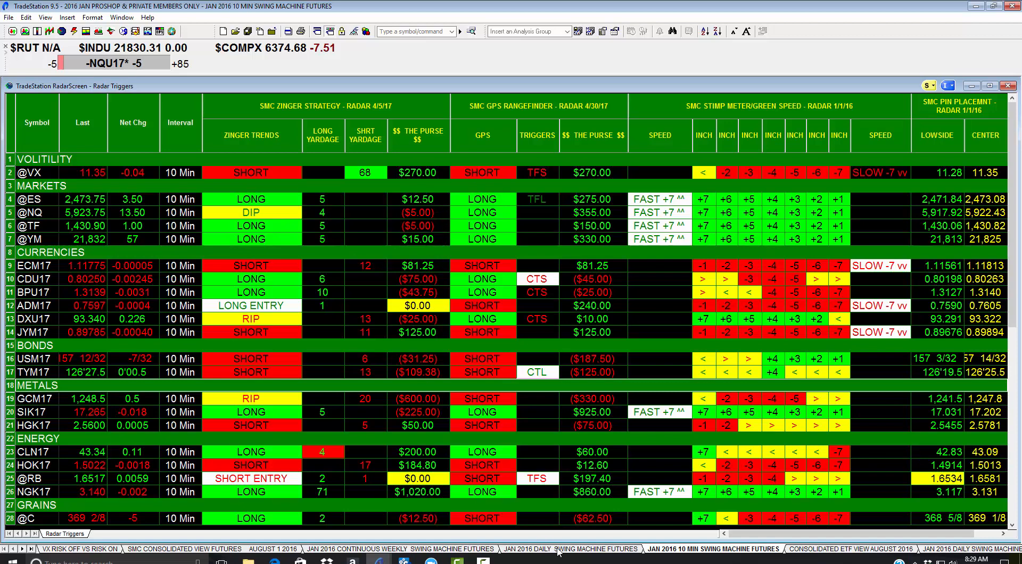
click(566, 549)
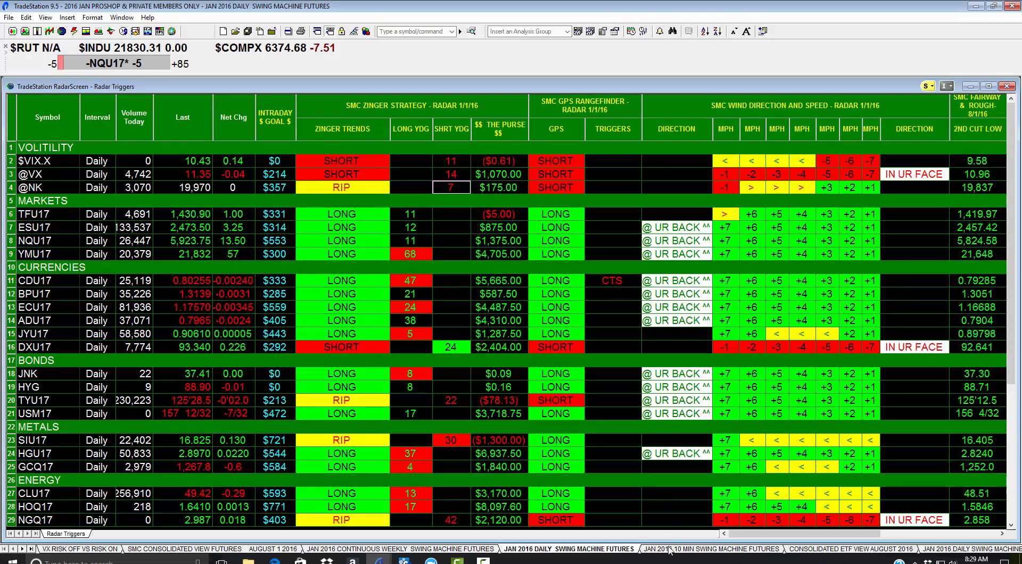
click(703, 549)
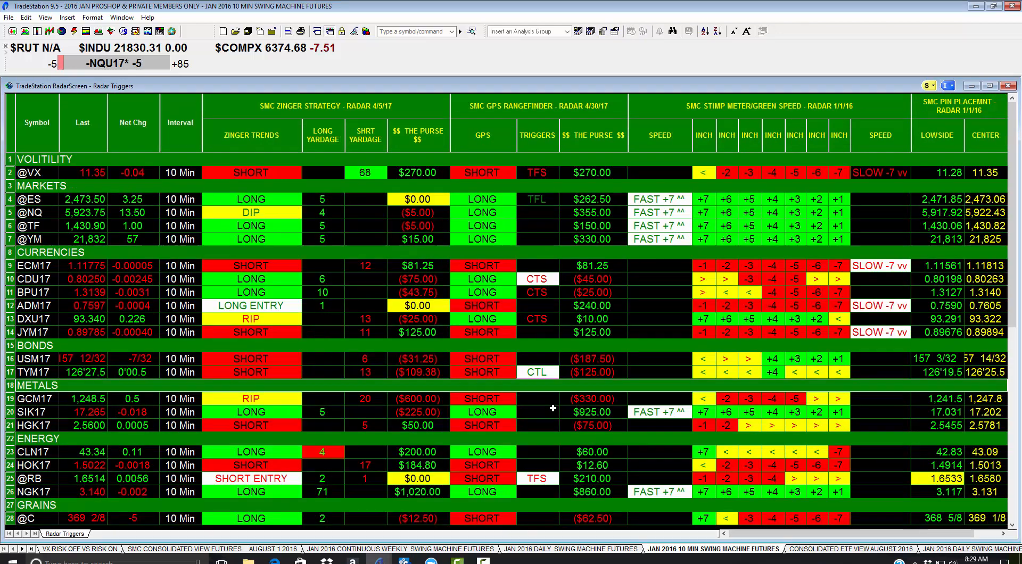